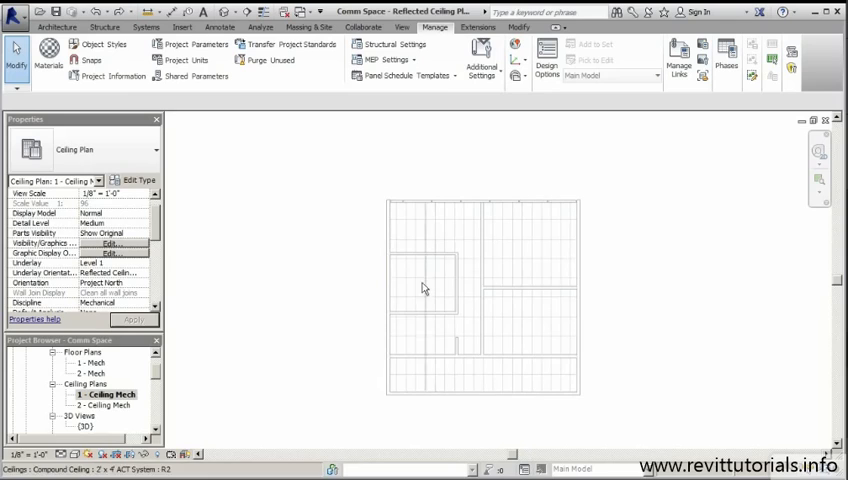
{"action": "mouse_move", "coordinate": [310, 287]}
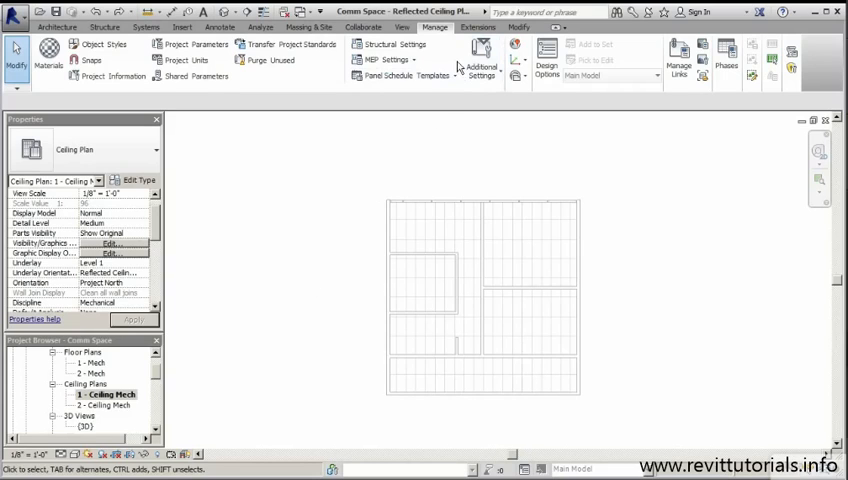
{"action": "mouse_move", "coordinate": [444, 33]}
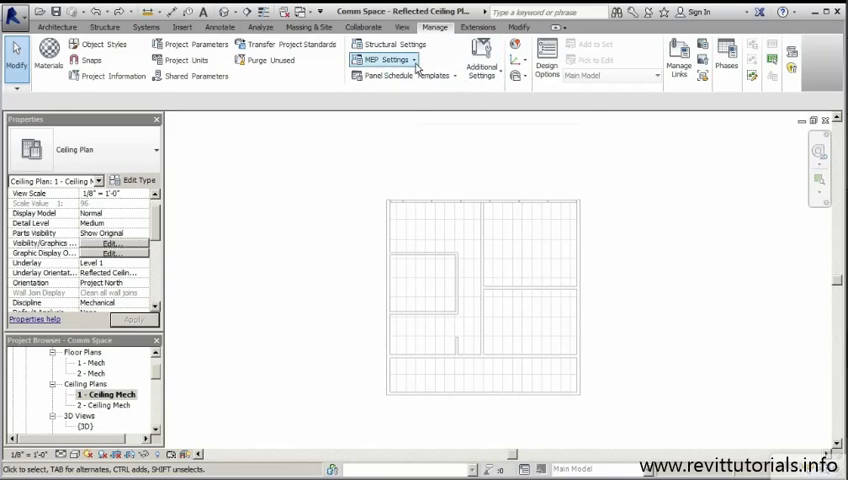
Open Electrical Settings from the Manage tab's MEP Settings drop-down.
{"action": "left_click", "coordinate": [388, 60]}
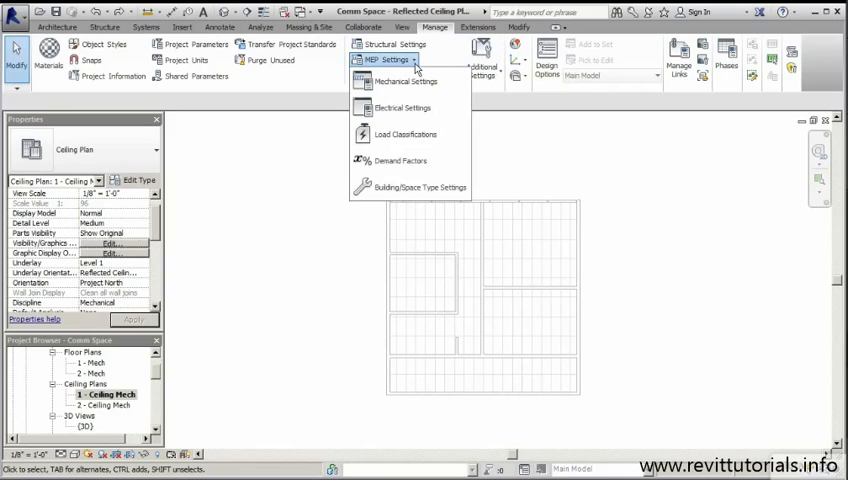
{"action": "mouse_move", "coordinate": [403, 107]}
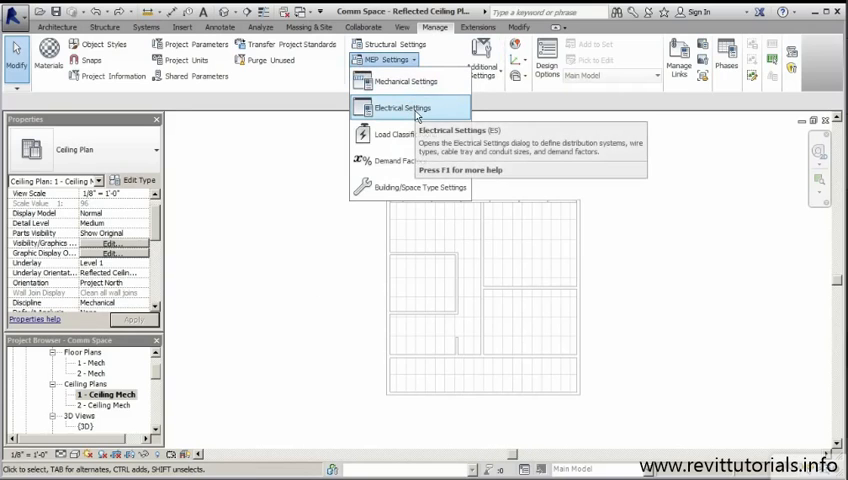
{"action": "left_click", "coordinate": [403, 107]}
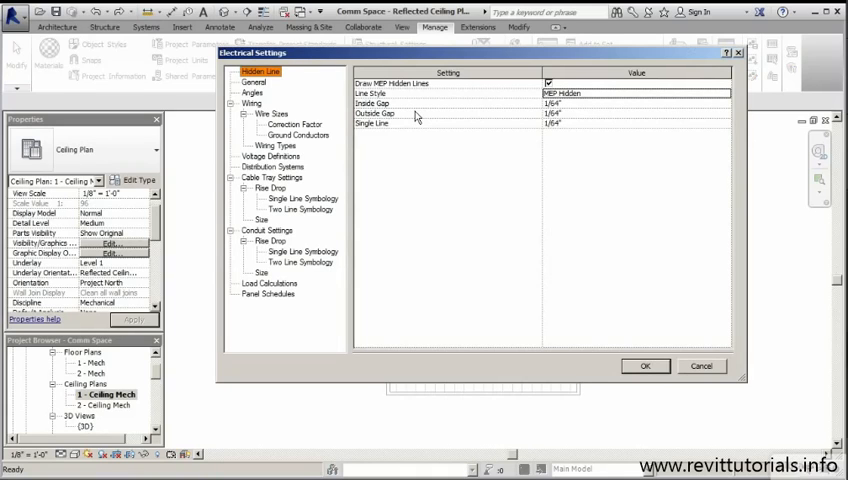
{"action": "mouse_move", "coordinate": [360, 72]}
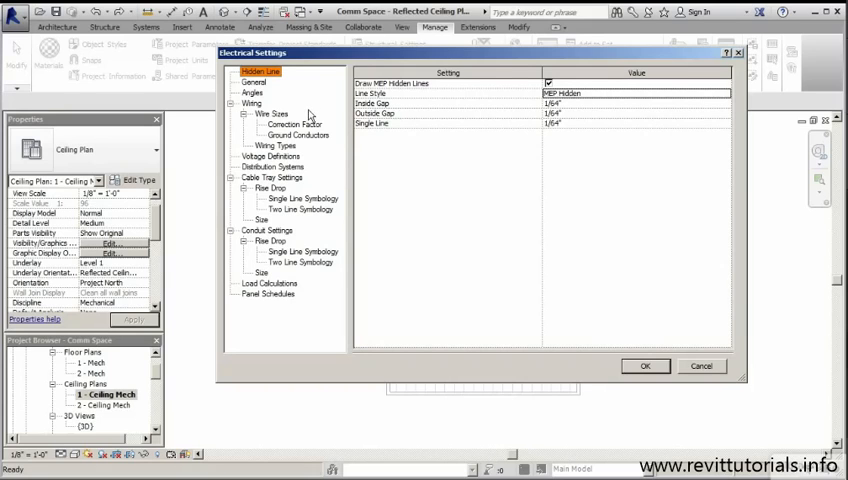
Show the Wiring settings, then scroll the aluminium RH 60° wire sizes table.
{"action": "left_click", "coordinate": [252, 103]}
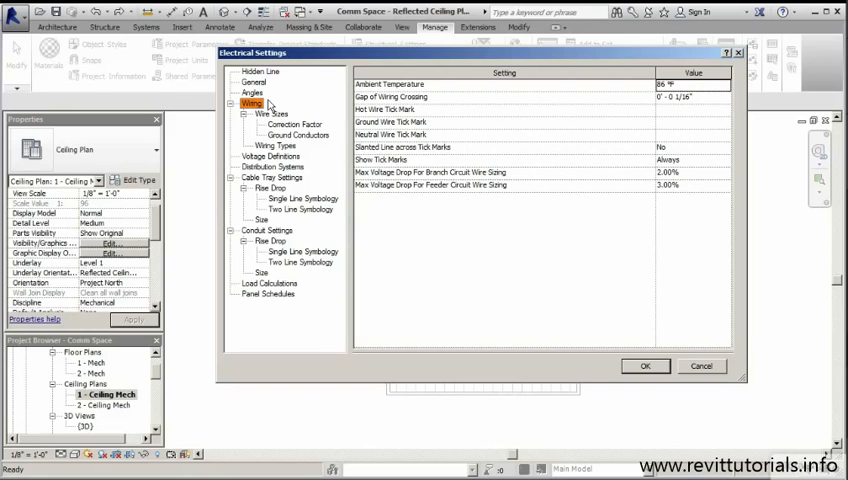
{"action": "left_click", "coordinate": [272, 113]}
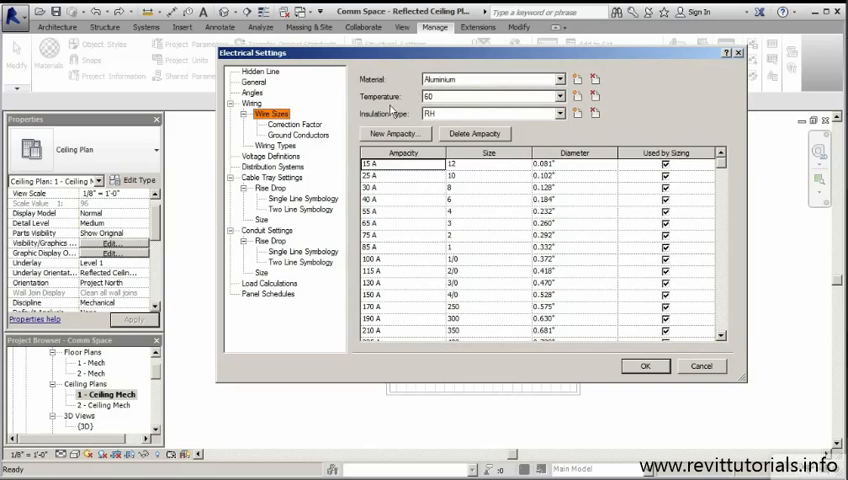
{"action": "mouse_move", "coordinate": [722, 172]}
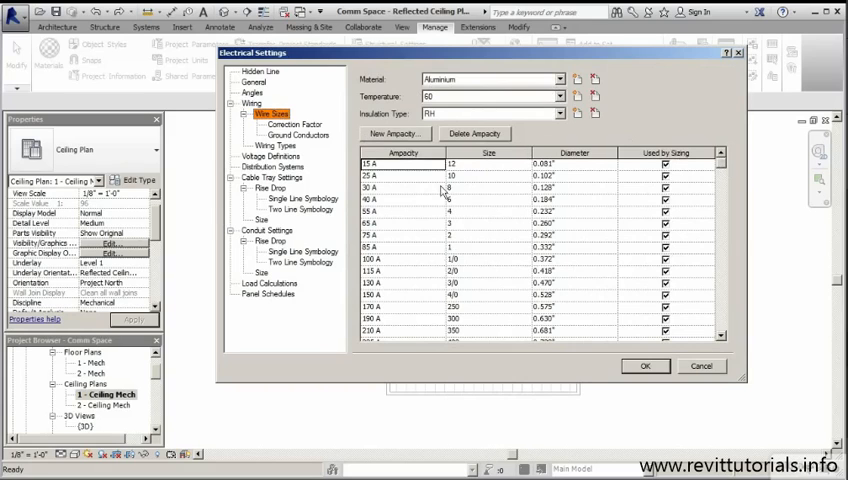
{"action": "mouse_move", "coordinate": [477, 170]}
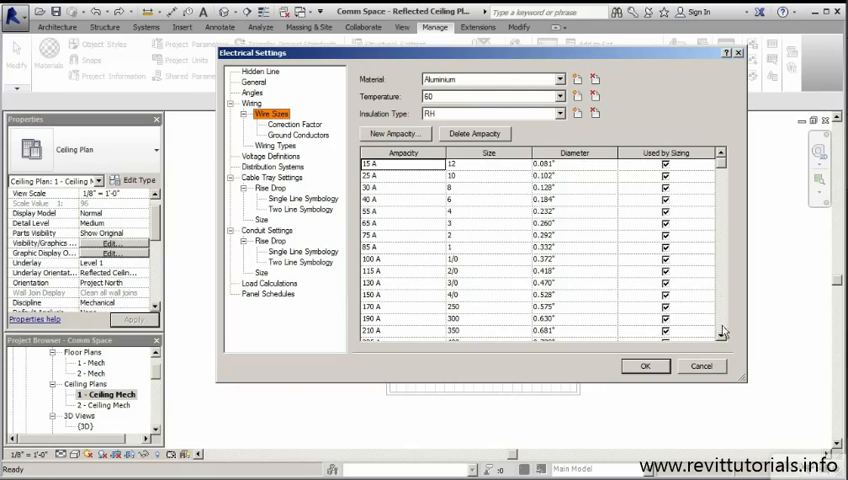
{"action": "scroll", "scroll_direction": "down", "scroll_amount": 3}
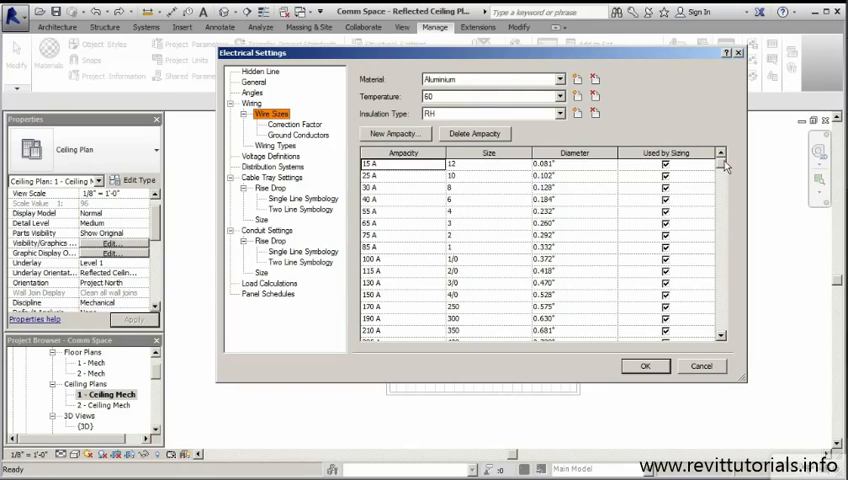
{"action": "mouse_move", "coordinate": [573, 348]}
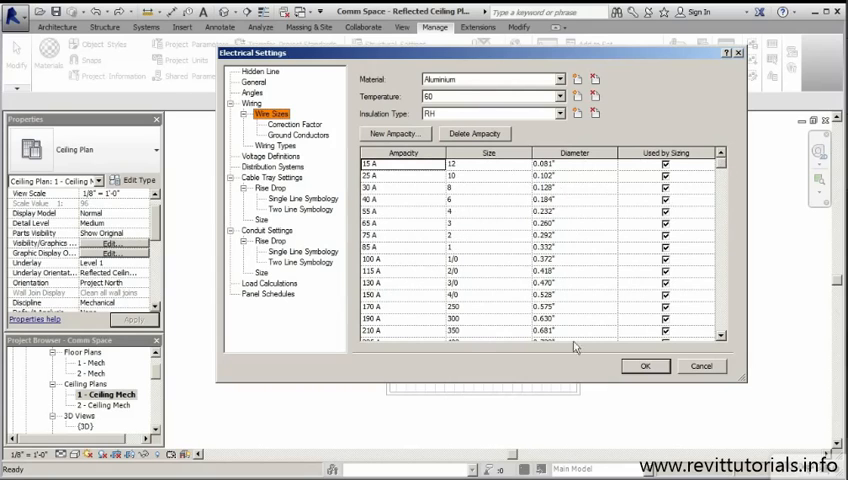
{"action": "mouse_move", "coordinate": [458, 57]}
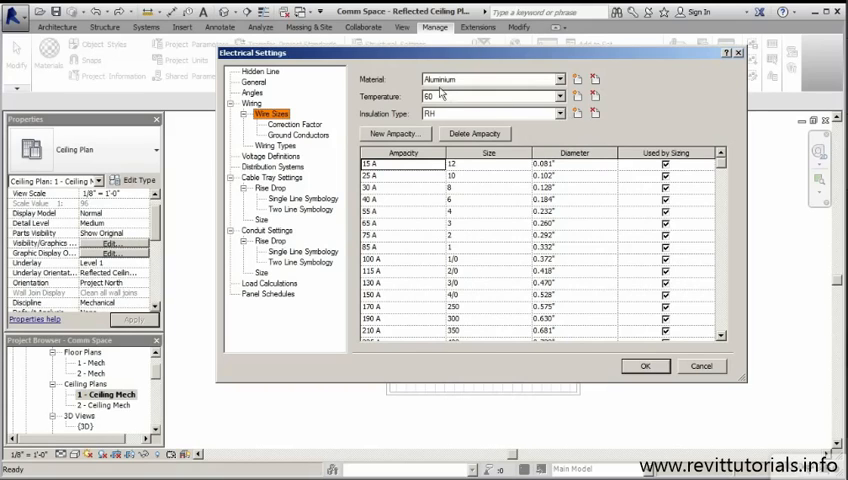
Switch the wire sizes table to Copper material at 75° temperature.
{"action": "left_click", "coordinate": [559, 79]}
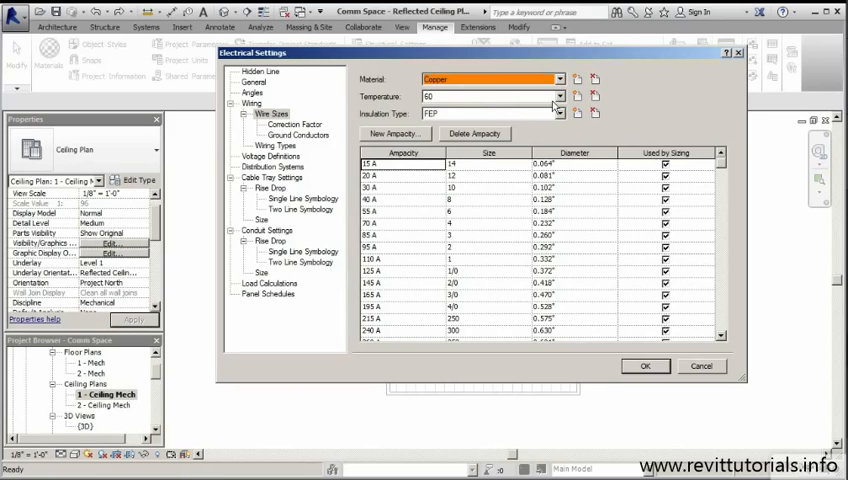
{"action": "left_click", "coordinate": [560, 96]}
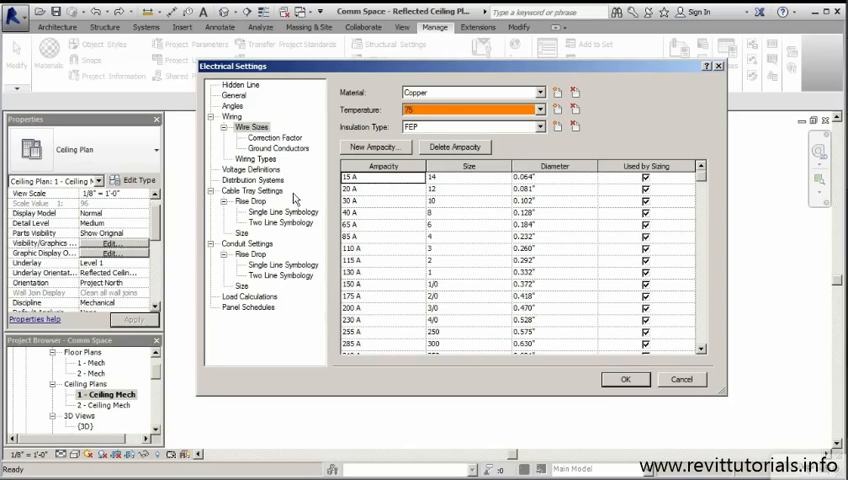
Show the Wiring Types list with the THWN and XHHW copper types.
{"action": "left_click", "coordinate": [255, 159]}
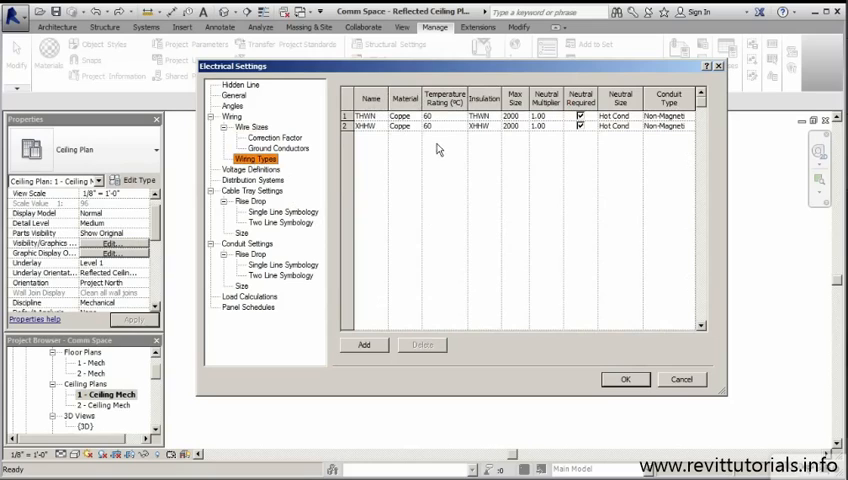
{"action": "mouse_move", "coordinate": [640, 155]}
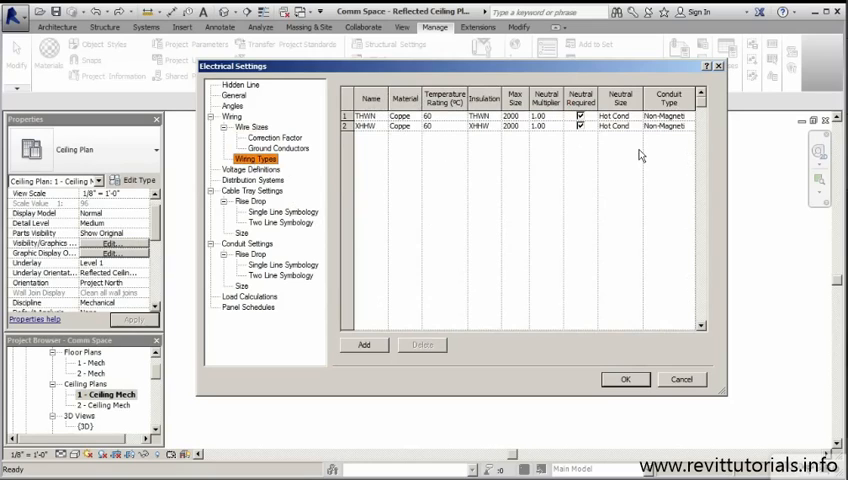
{"action": "mouse_move", "coordinate": [477, 150]}
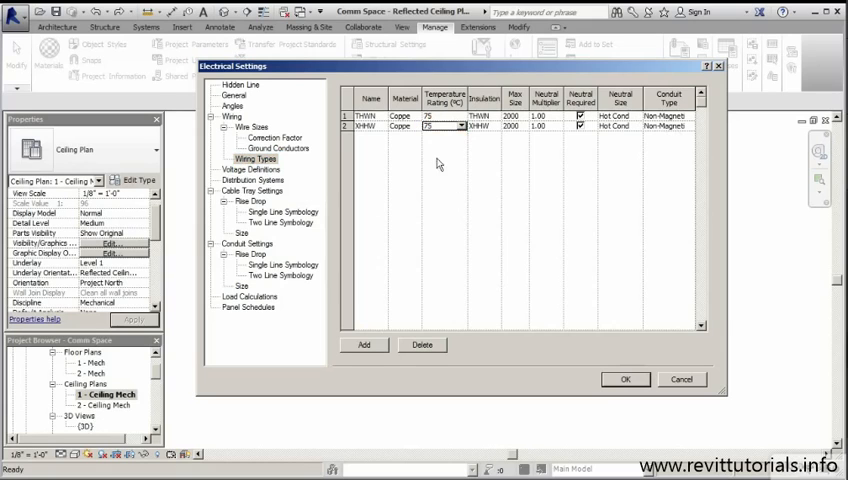
{"action": "mouse_move", "coordinate": [392, 143]}
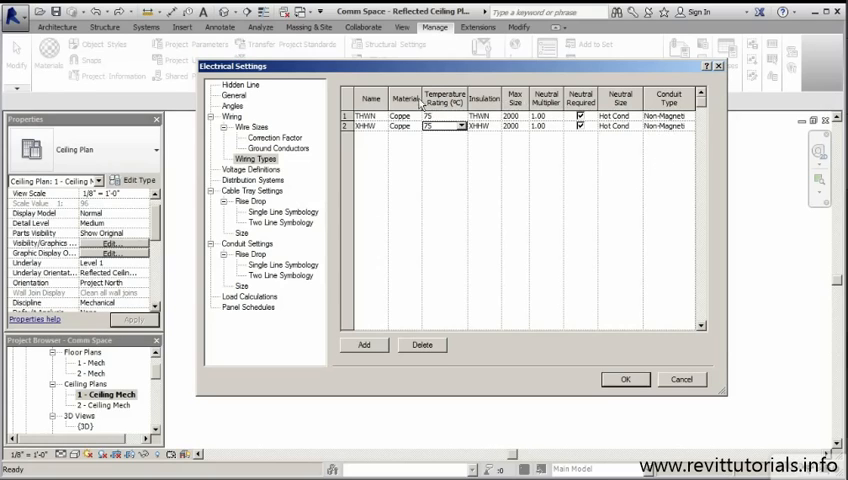
{"action": "mouse_move", "coordinate": [665, 370]}
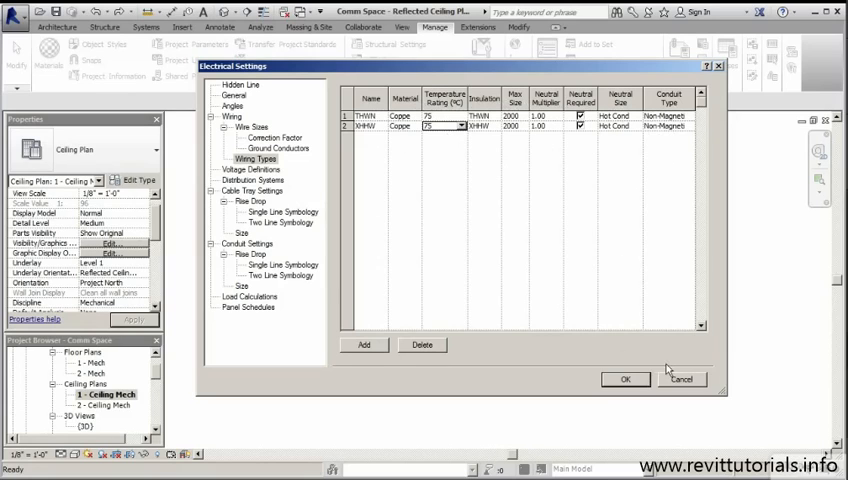
{"action": "mouse_move", "coordinate": [287, 236]}
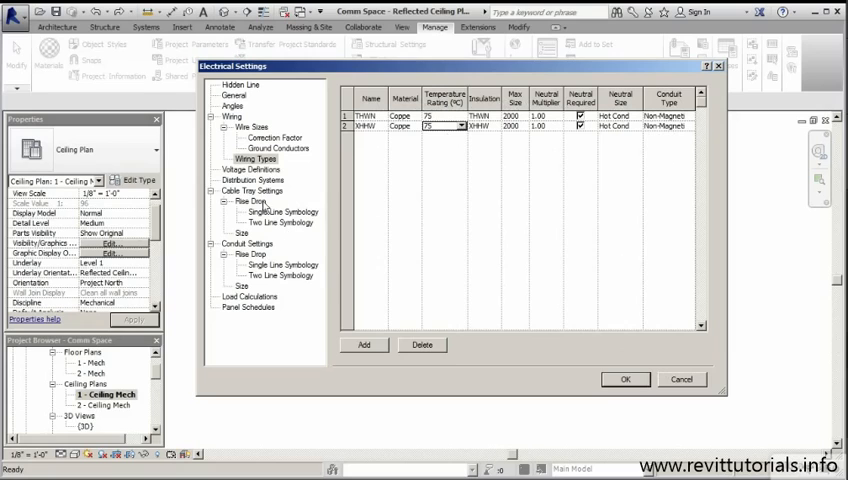
Review the Voltage Definitions, then show the 120/208, 120/240 and 480/277 distribution systems.
{"action": "left_click", "coordinate": [252, 169]}
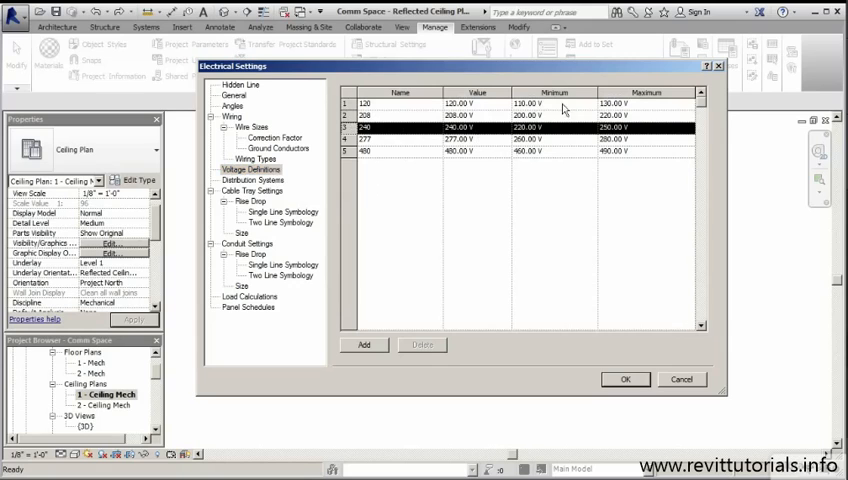
{"action": "mouse_move", "coordinate": [597, 107]}
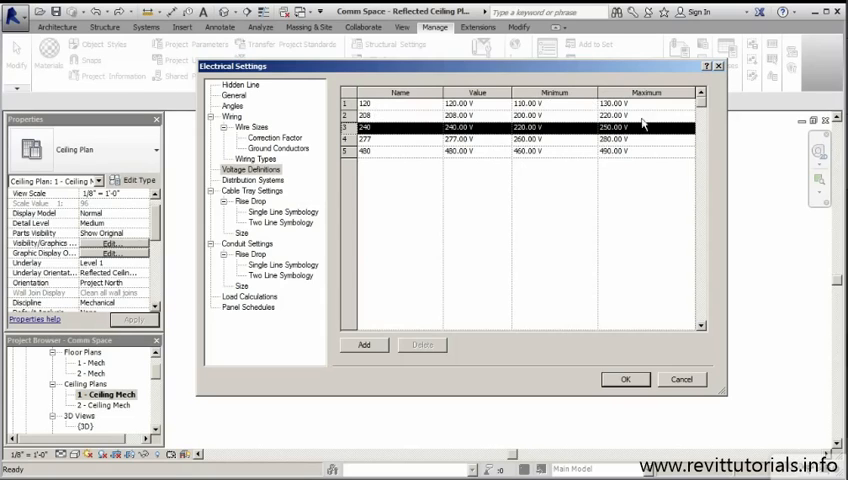
{"action": "mouse_move", "coordinate": [332, 200]}
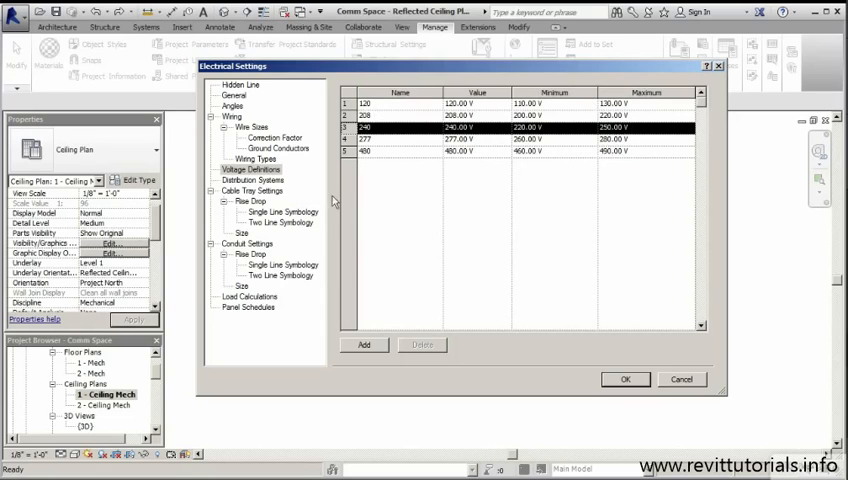
{"action": "left_click", "coordinate": [253, 180]}
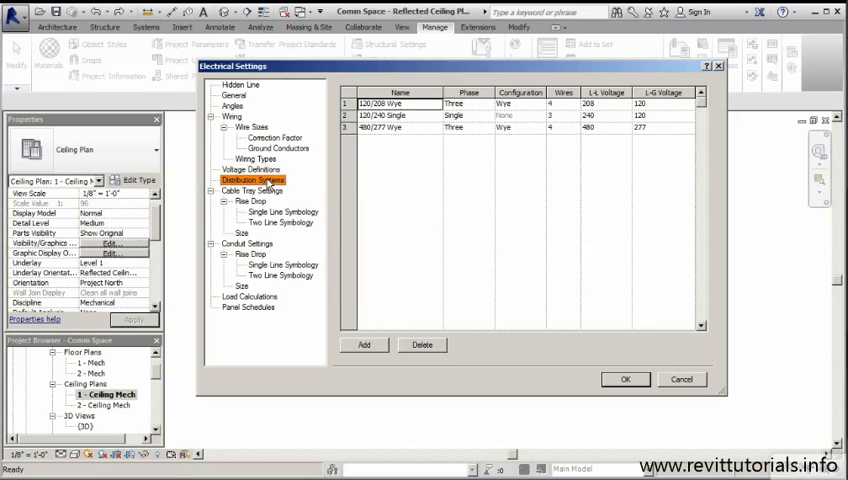